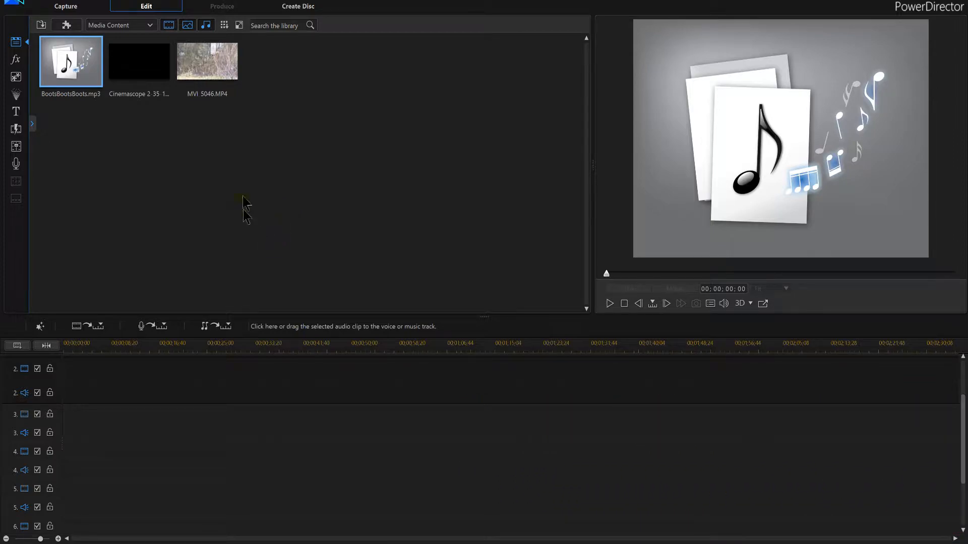
- Place MVI_5046.MP4 on video track 2 and the Cinemascope Croplines PNG on track 3
left_click_drag(207, 60, 234, 302)
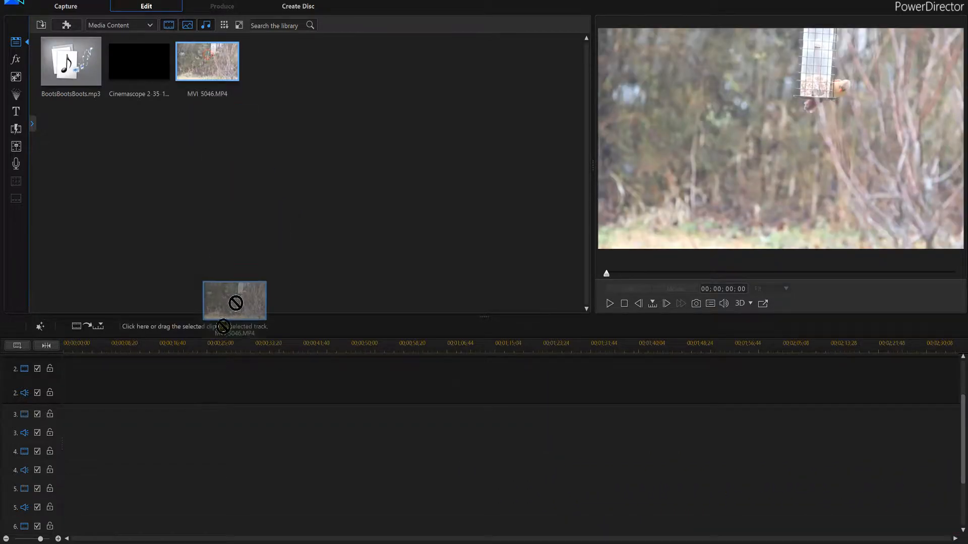
left_click_drag(207, 60, 241, 381)
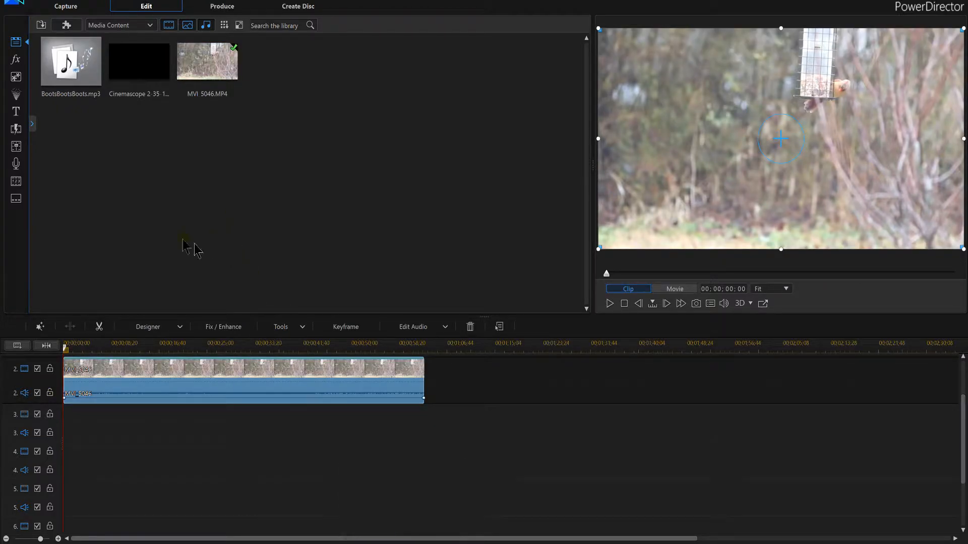
mouse_move(159, 175)
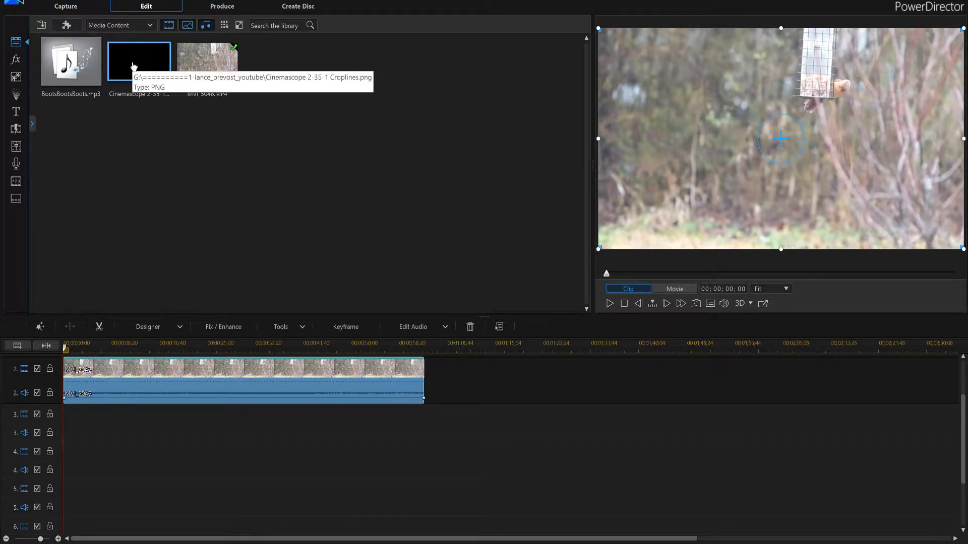
left_click_drag(138, 61, 127, 413)
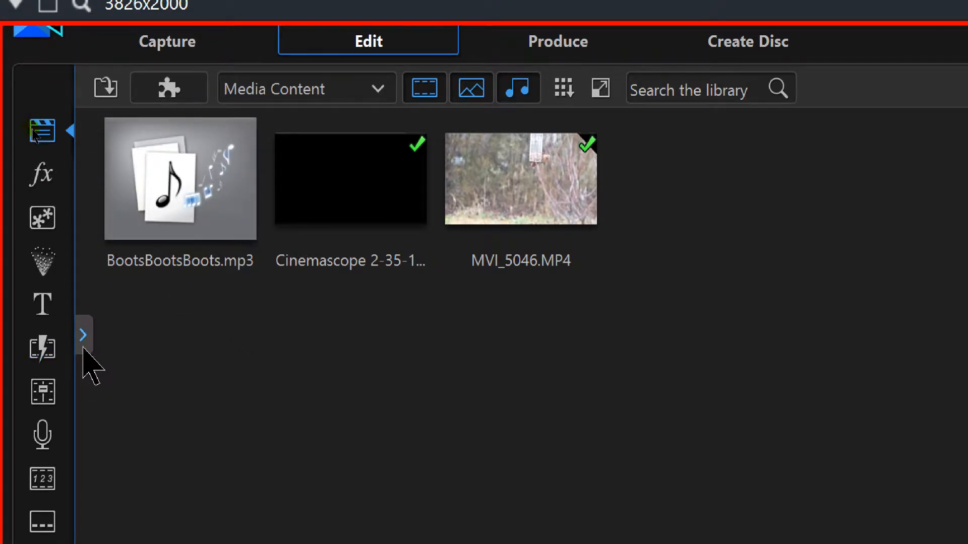
- Drag the 0,0,0 black color board from Color Boards onto a track and open it for editing
left_click(82, 335)
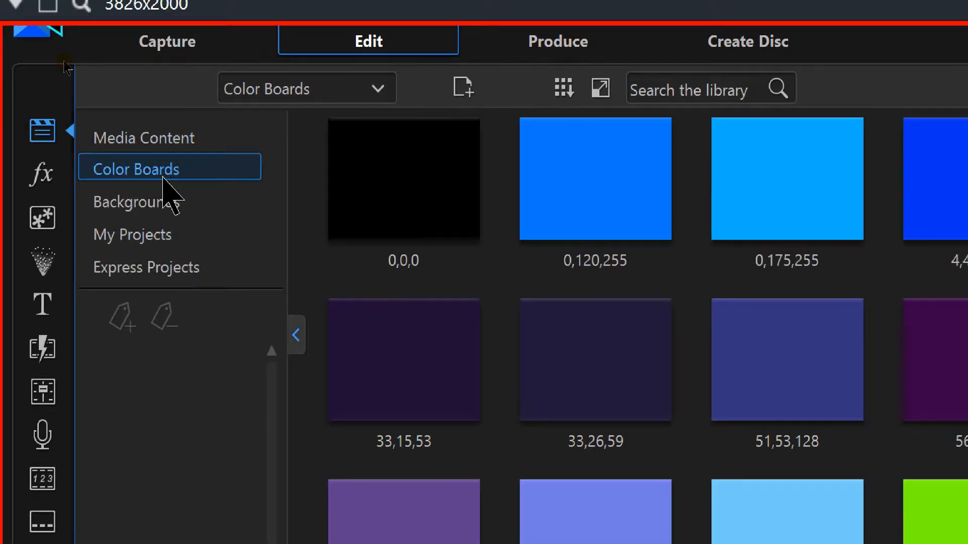
left_click(403, 179)
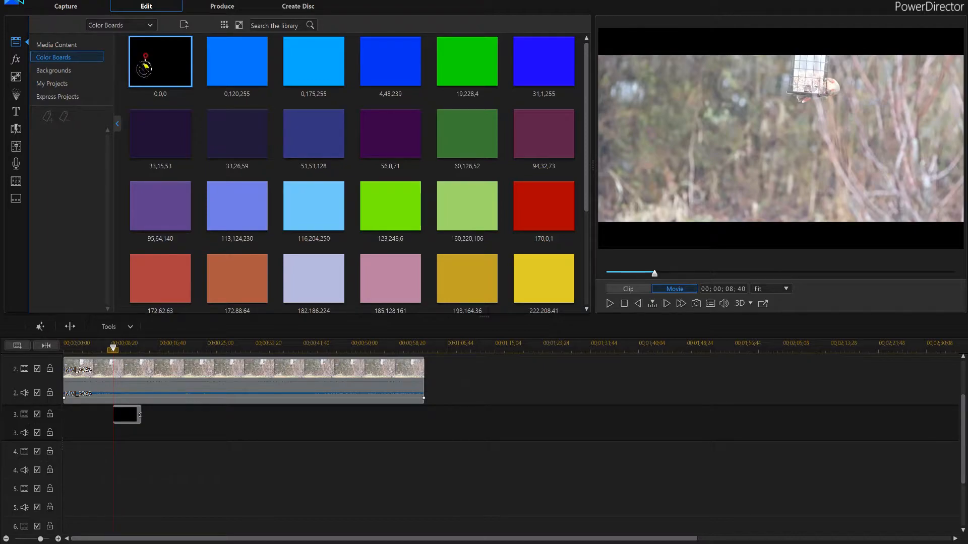
left_click_drag(159, 61, 124, 448)
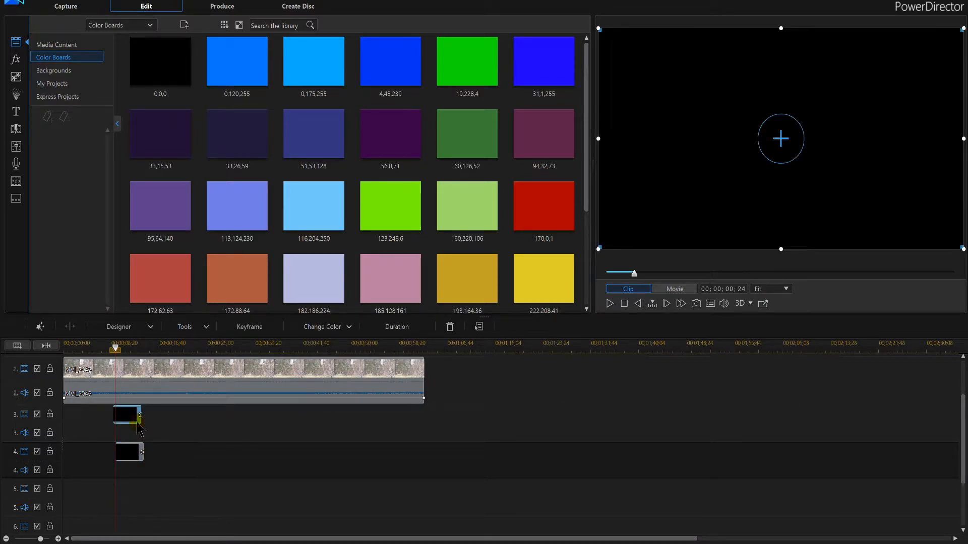
left_click(128, 452)
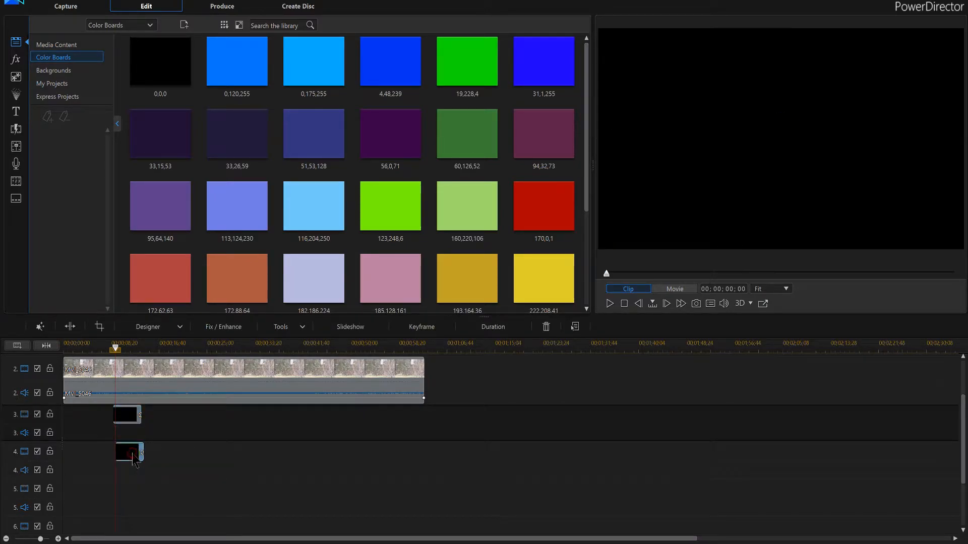
left_click(126, 454)
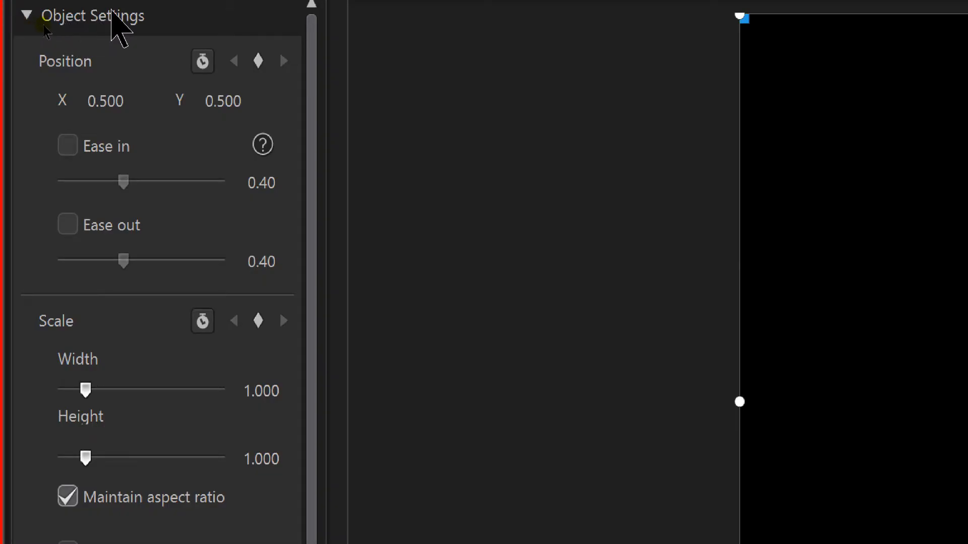
- Uncheck Maintain aspect ratio and shrink the board into a band moved to the frame's bottom
scroll("down", 3)
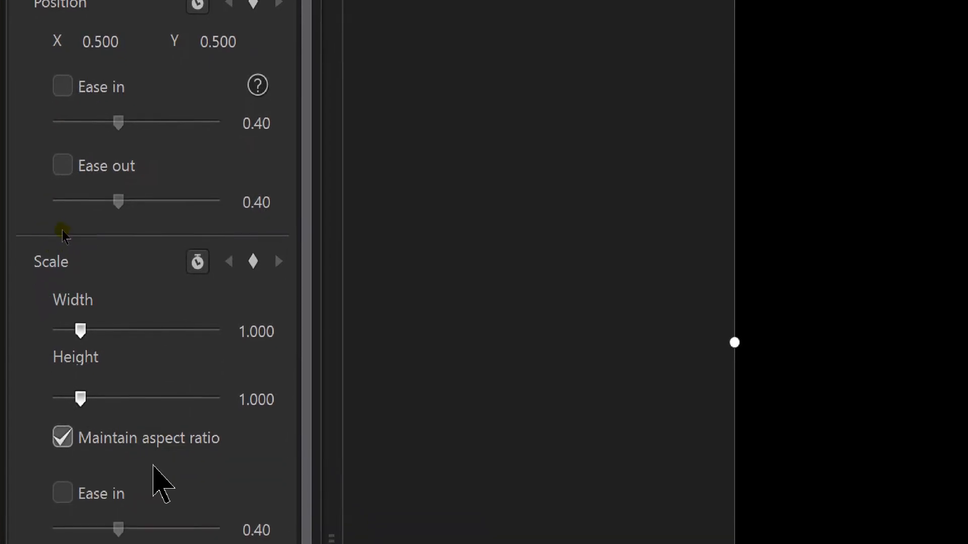
scroll("down", 3)
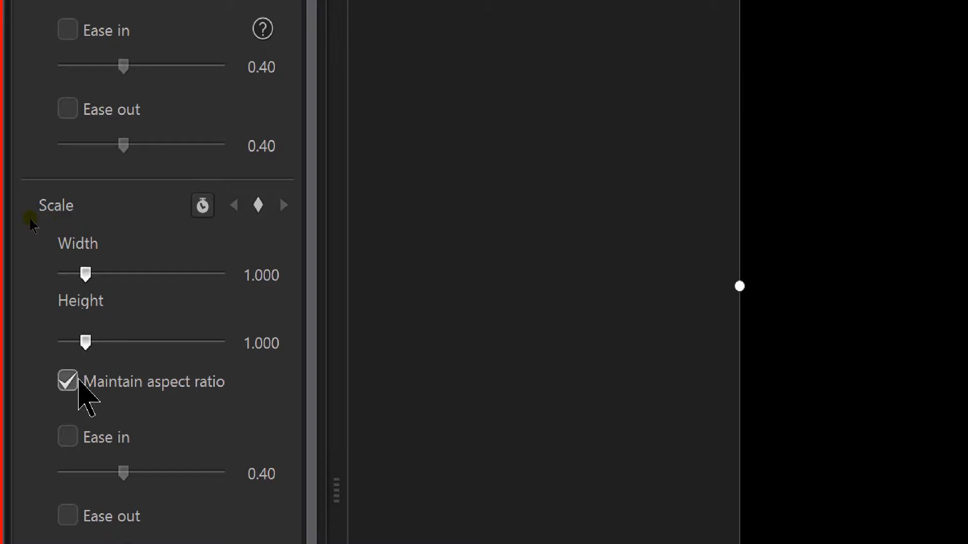
left_click(67, 381)
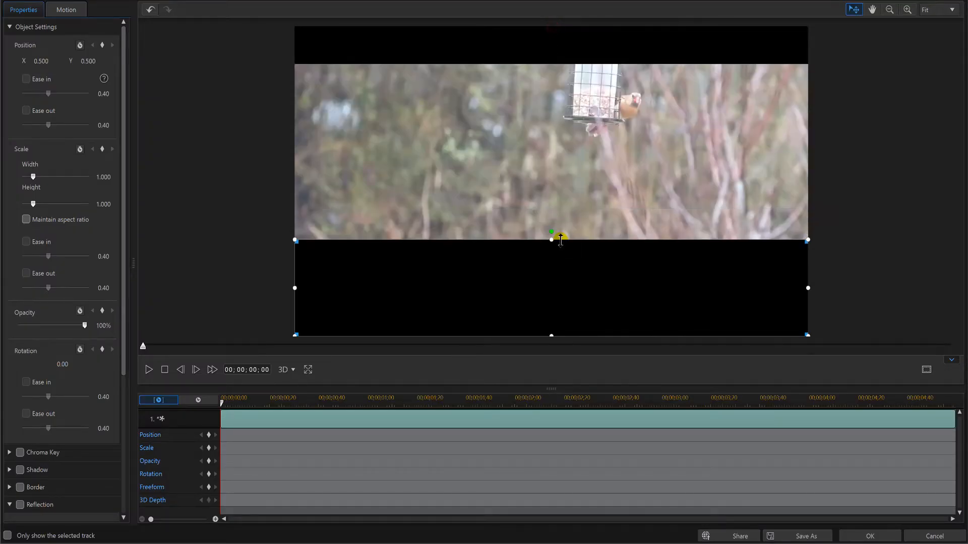
left_click_drag(551, 240, 551, 264)
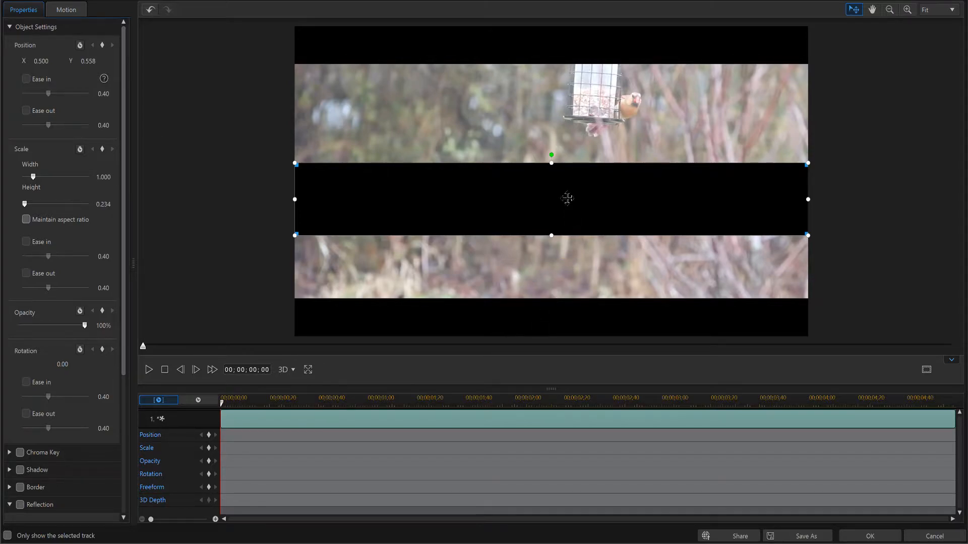
left_click_drag(551, 198, 551, 278)
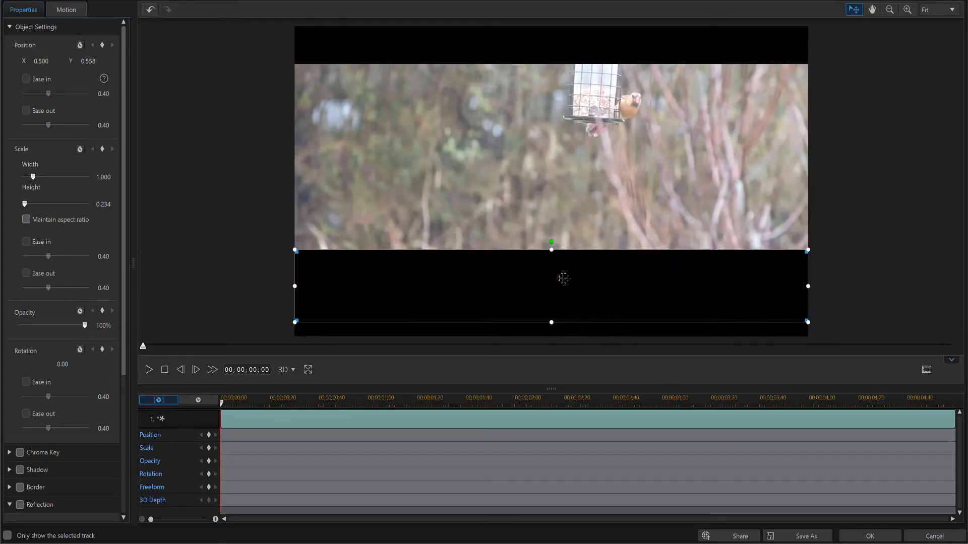
left_click_drag(551, 278, 550, 286)
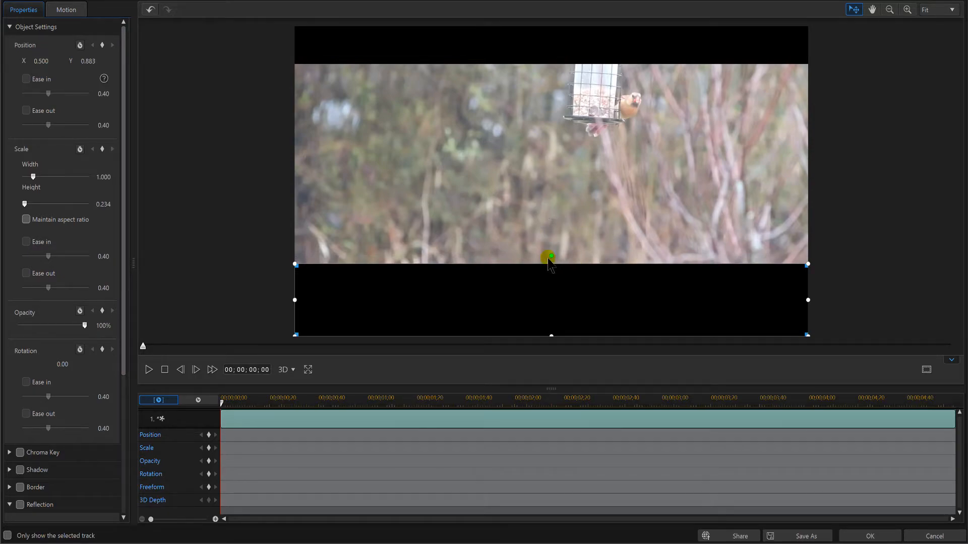
- Thin the band to the bottom crop line and stretch it past both frame edges
left_click_drag(549, 258, 551, 319)
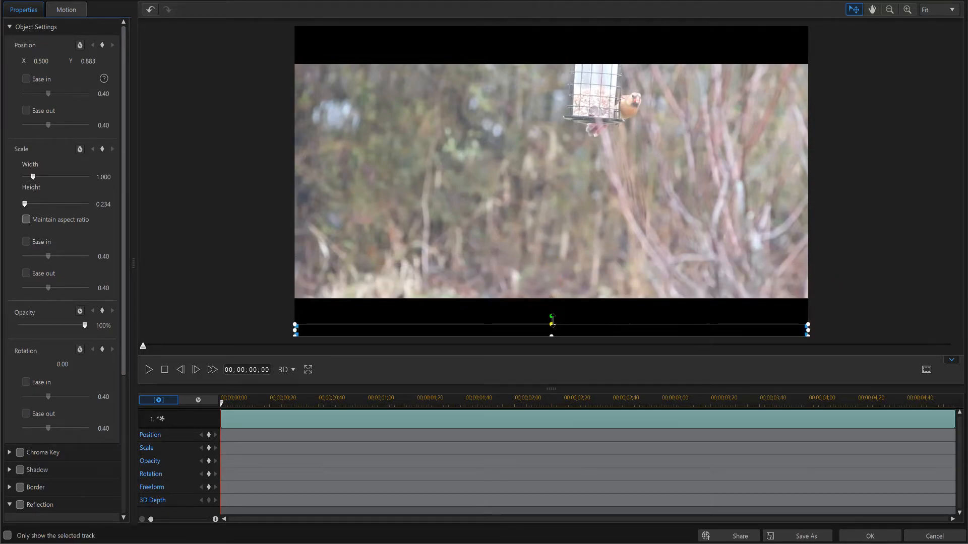
left_click_drag(550, 321, 553, 293)
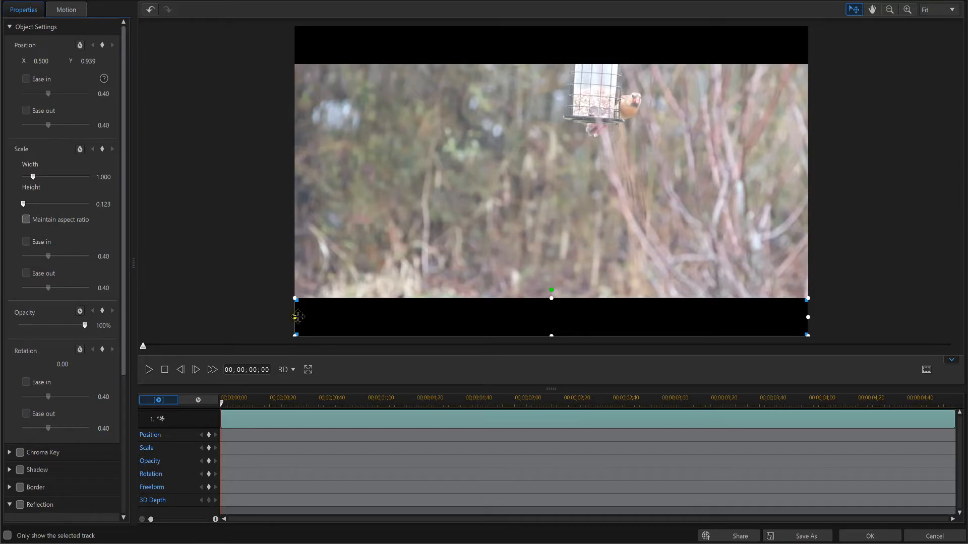
left_click_drag(296, 316, 266, 317)
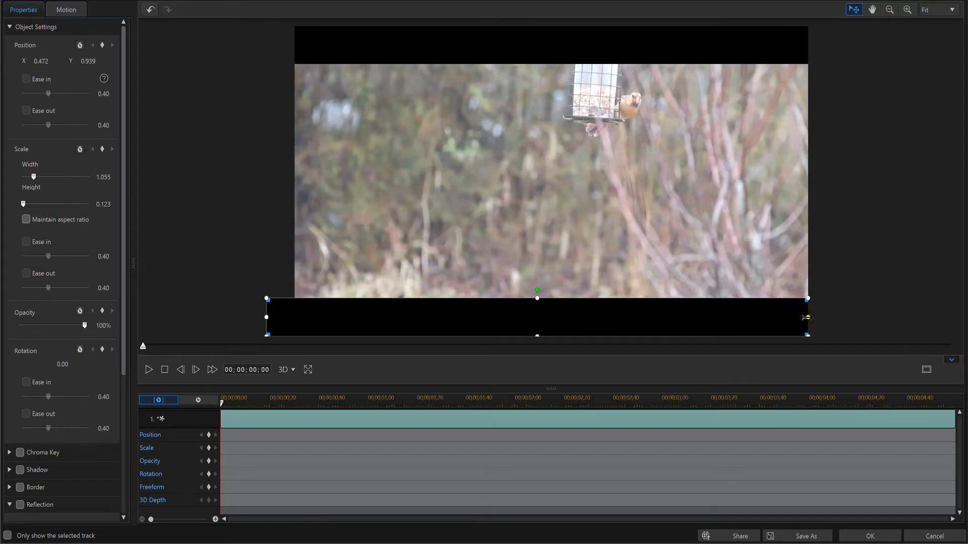
left_click_drag(807, 317, 837, 317)
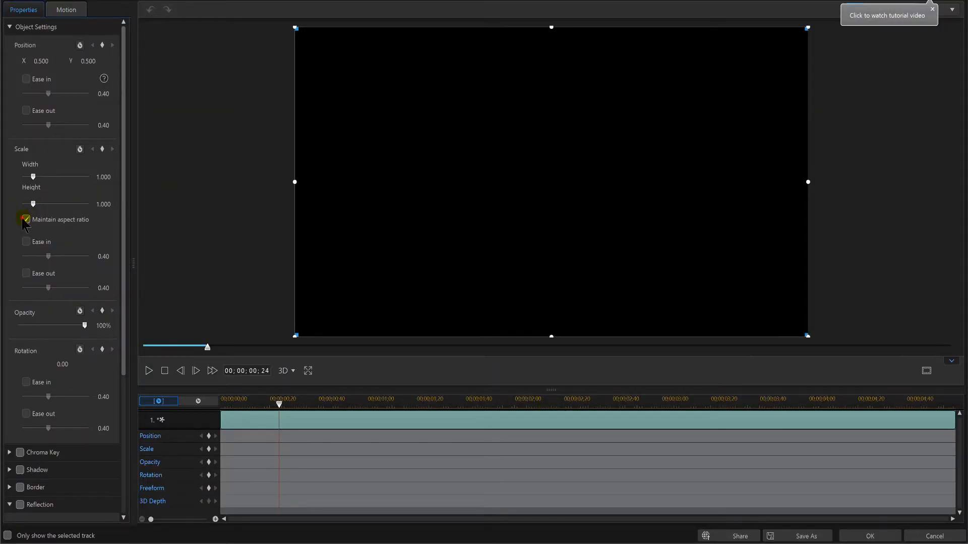
- Toggle Maintain aspect ratio in the PiP Designer and return to the timeline
left_click(26, 220)
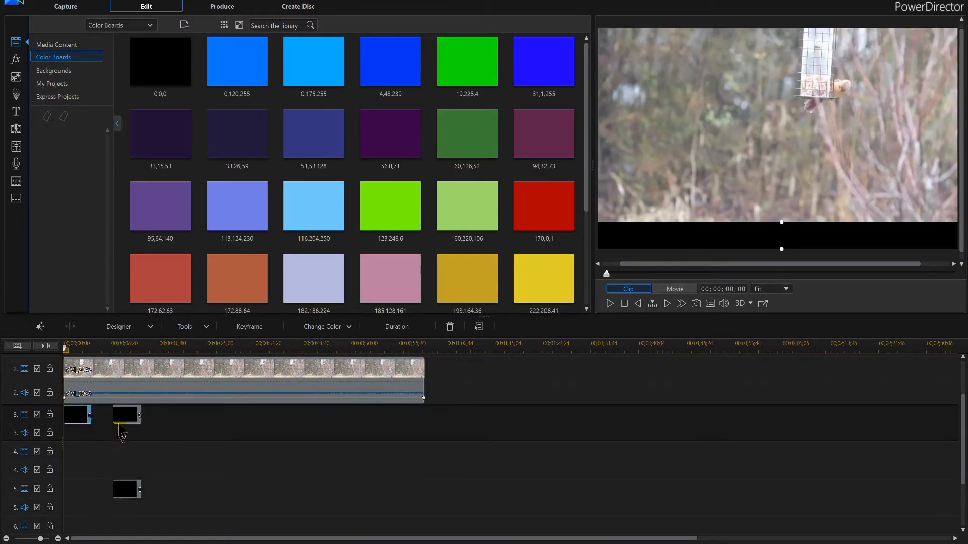
- Select the other black color board clip on the timeline to edit it
left_click(126, 414)
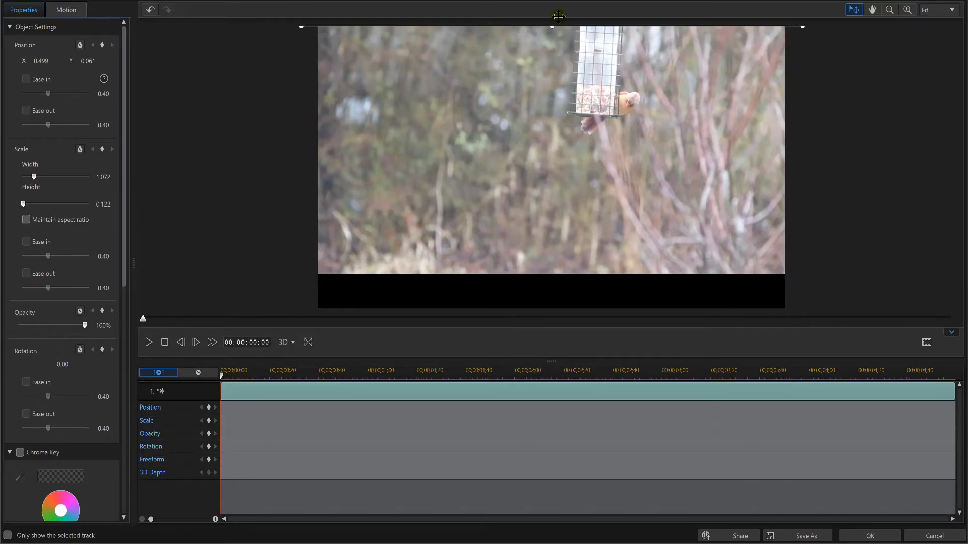
- Keyframe the top bar sliding from Y -0.061 to 0.061 at 0:34 with Ease in
left_click_drag(557, 17, 462, 118)
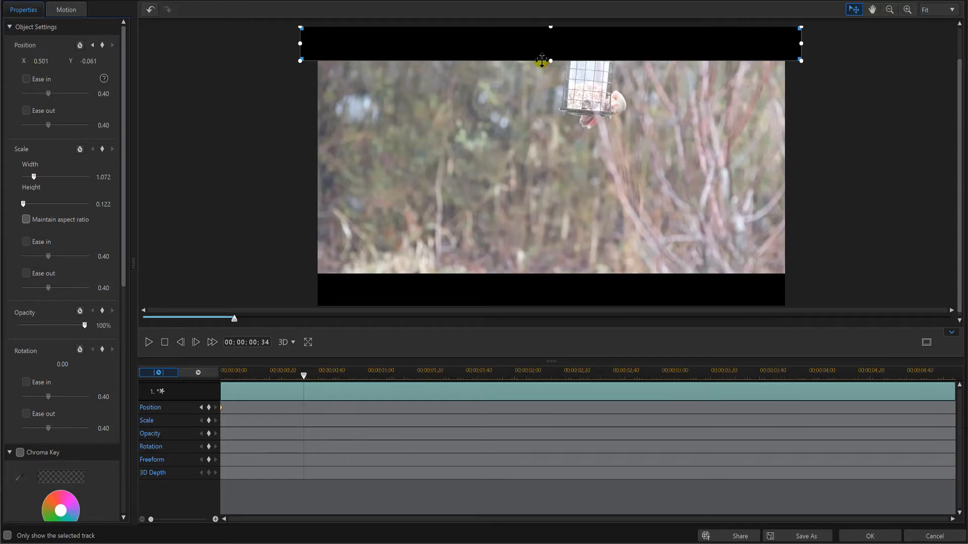
left_click_drag(542, 60, 550, 61)
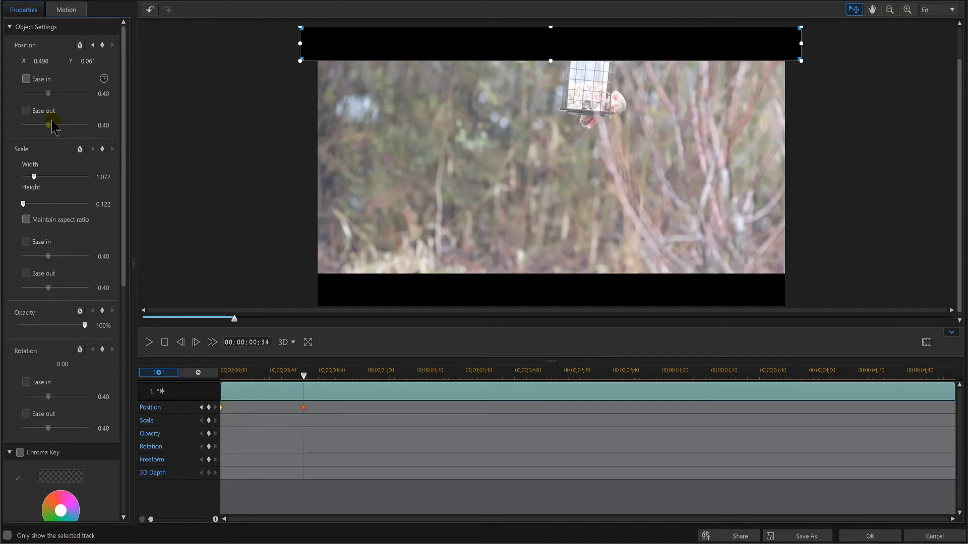
left_click(25, 79)
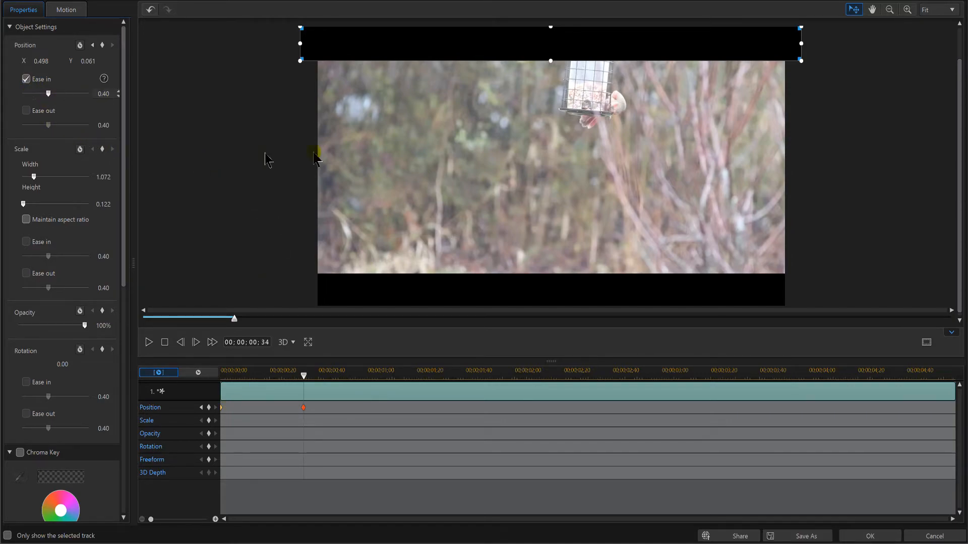
mouse_move(417, 201)
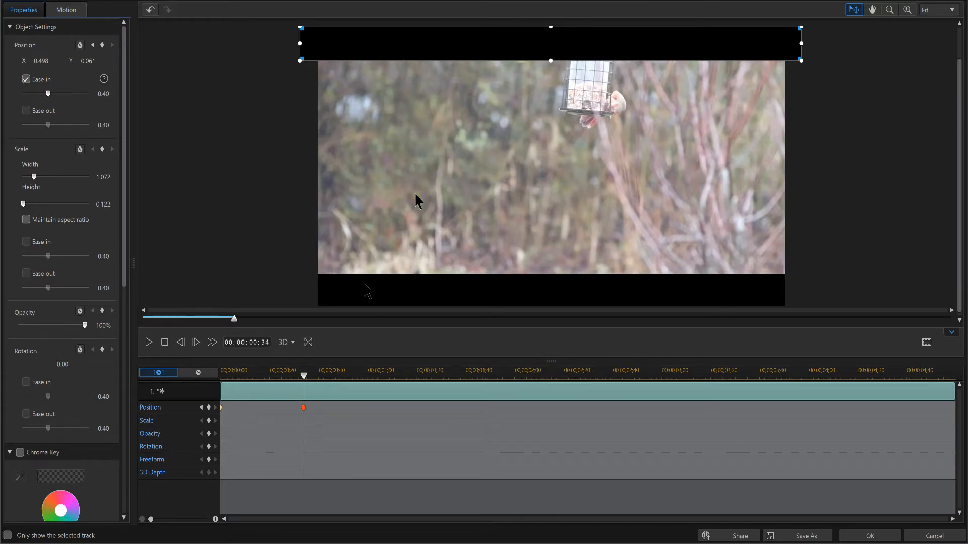
- Preview the top bar's slide-in animation from the clip start
left_click(164, 342)
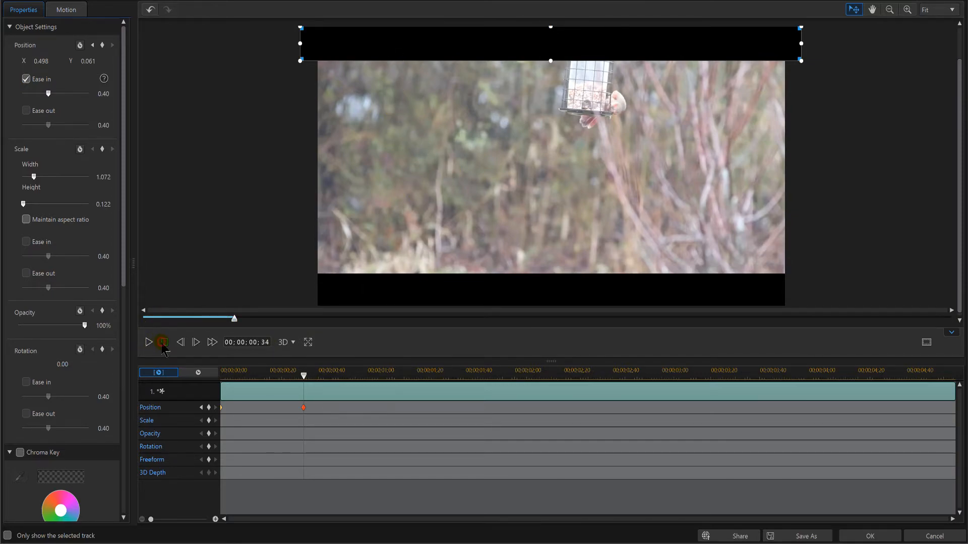
left_click(148, 342)
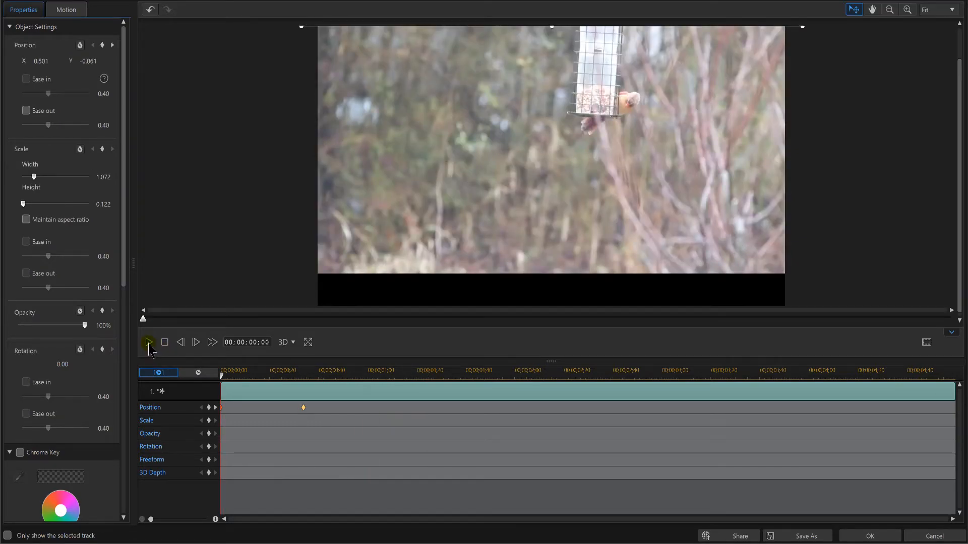
left_click(149, 342)
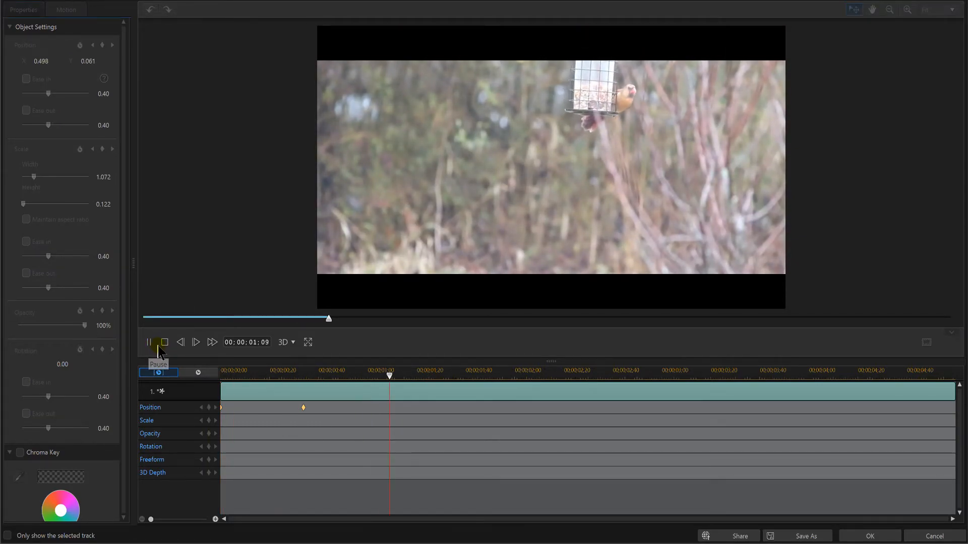
left_click(165, 342)
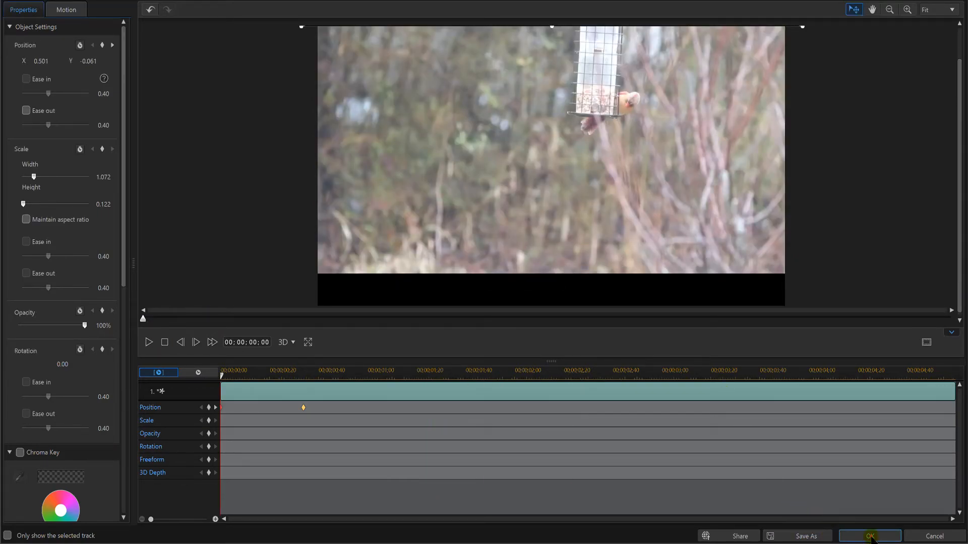
- Keyframe the bottom bar rising from Y 1.061 into position at 0:40 with Ease in
left_click(870, 536)
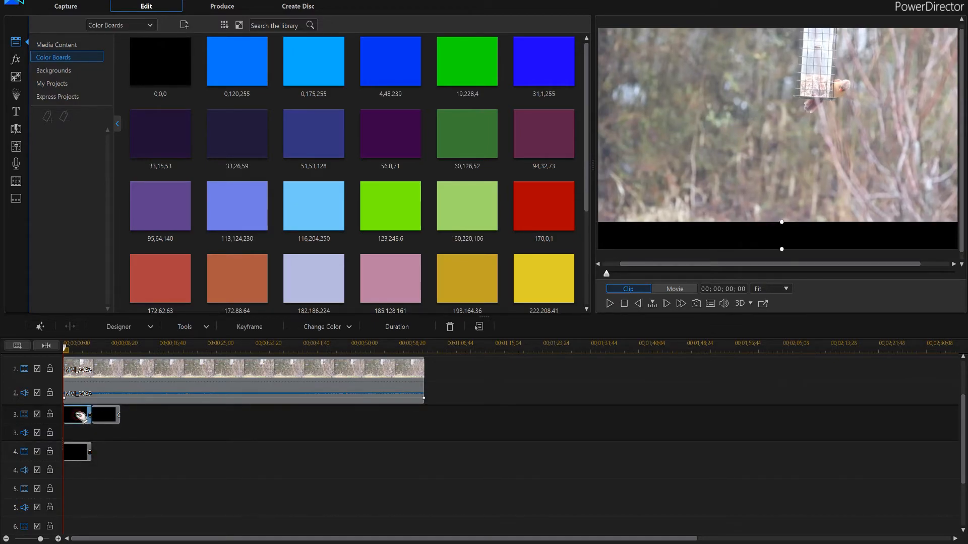
left_click(119, 327)
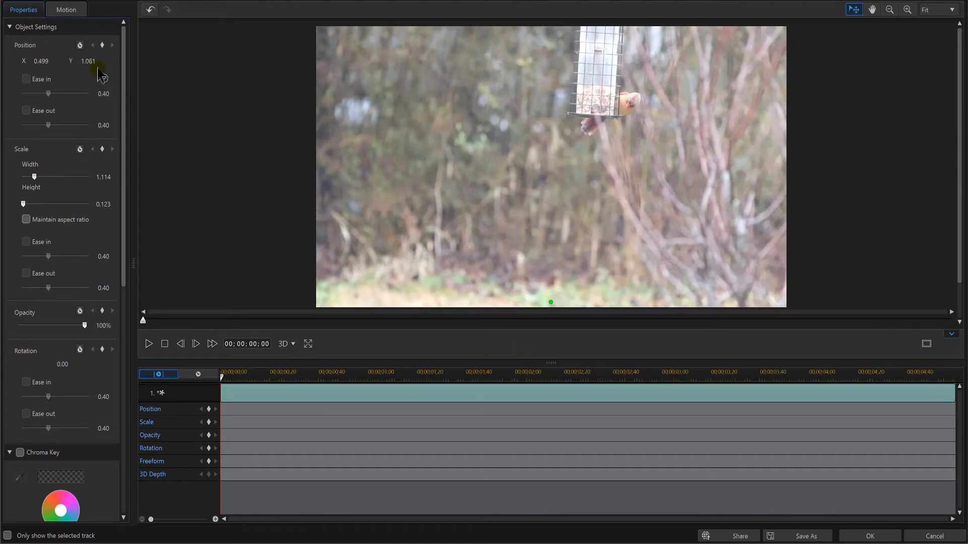
left_click(102, 45)
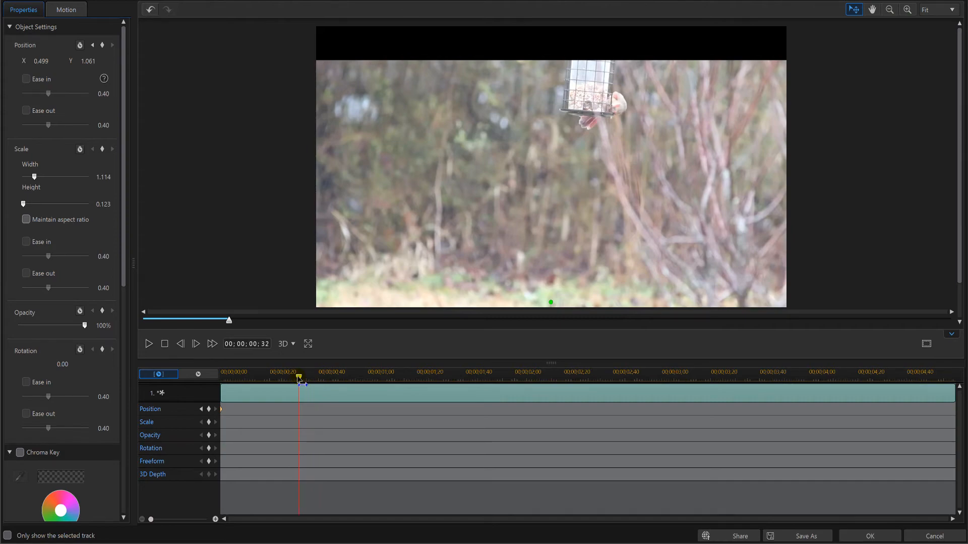
left_click_drag(299, 378, 317, 377)
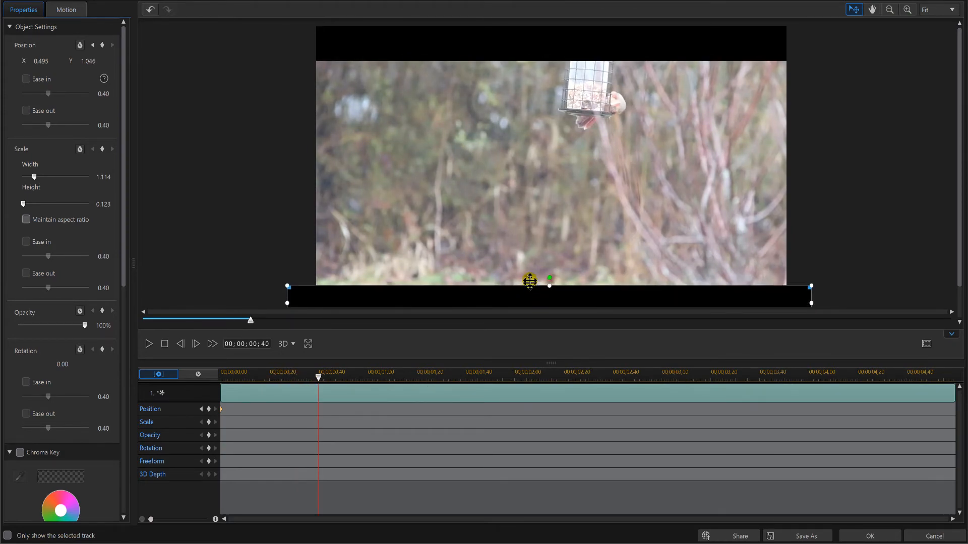
left_click_drag(530, 295, 529, 283)
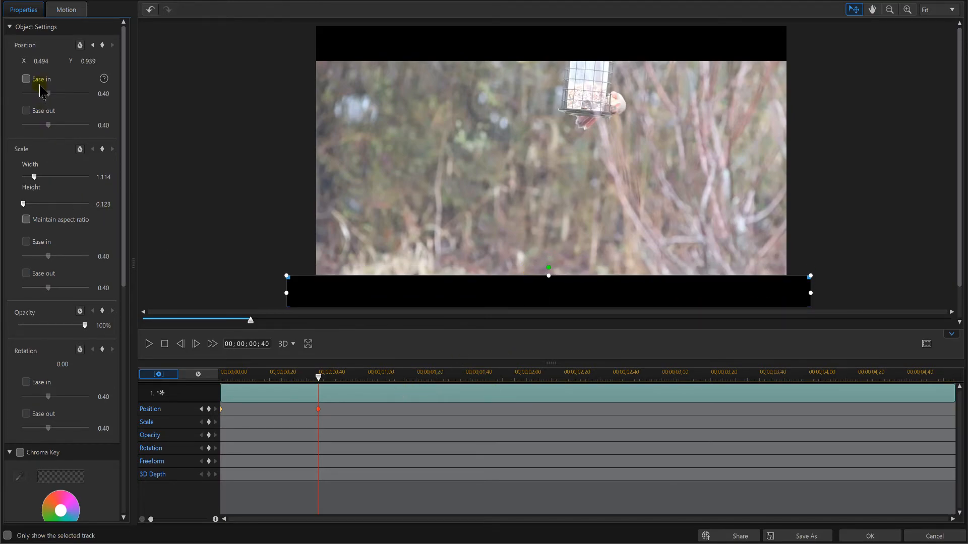
left_click(25, 79)
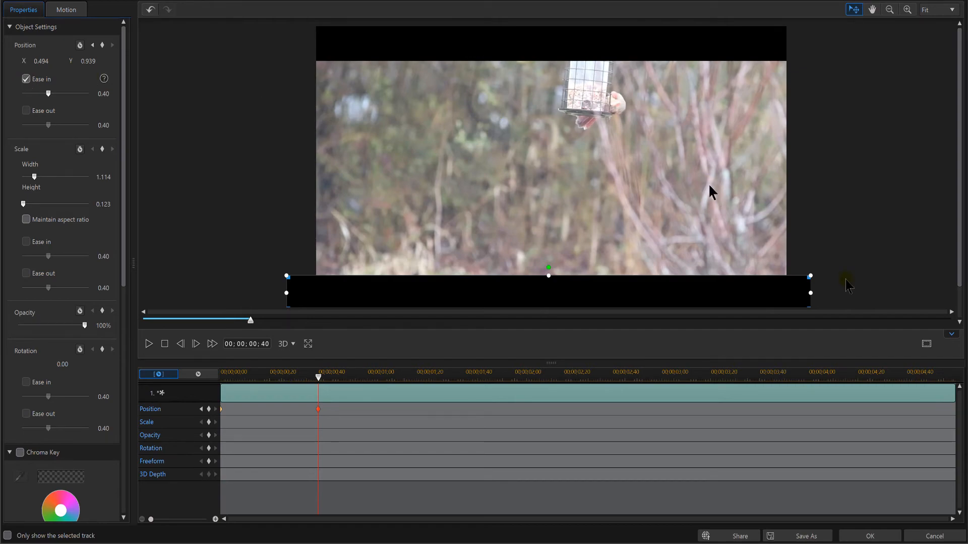
left_click(868, 535)
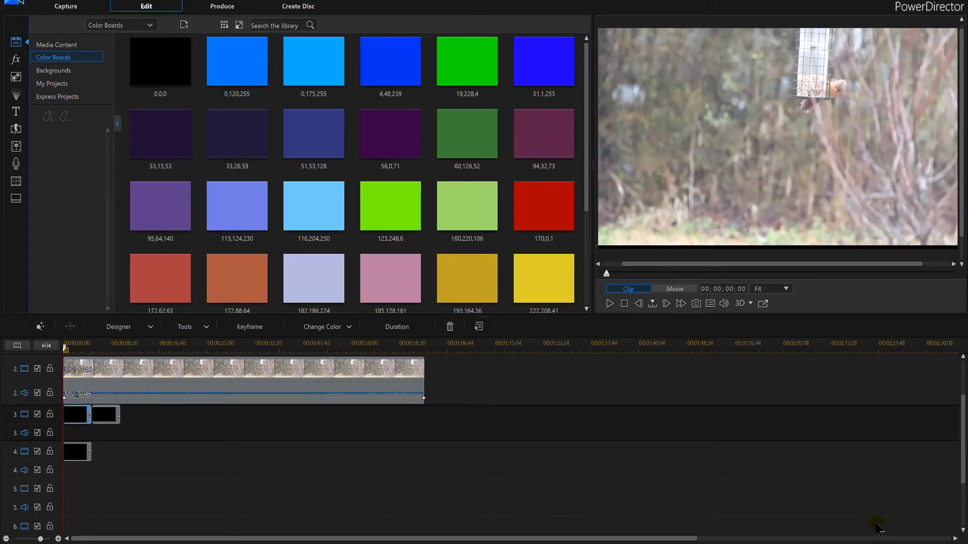
mouse_move(89, 423)
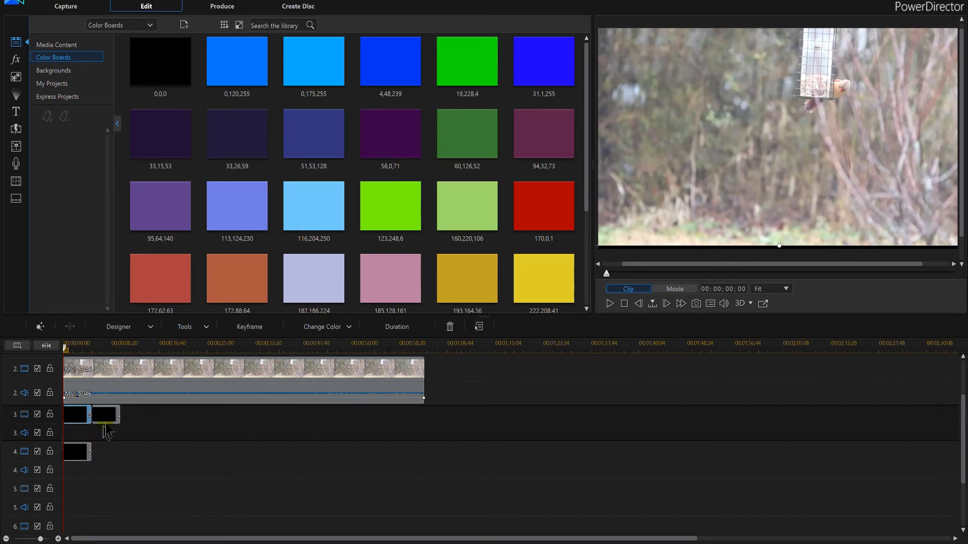
mouse_move(110, 425)
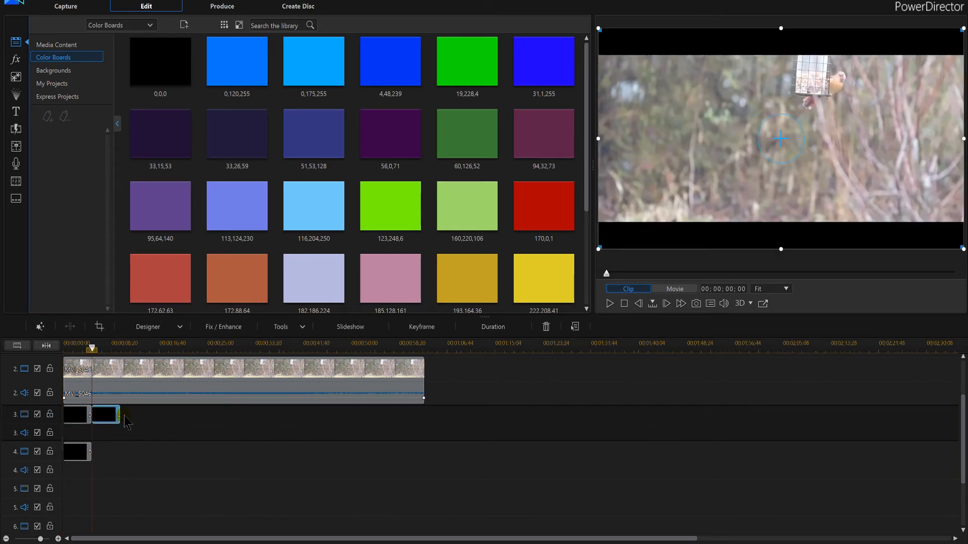
mouse_move(124, 417)
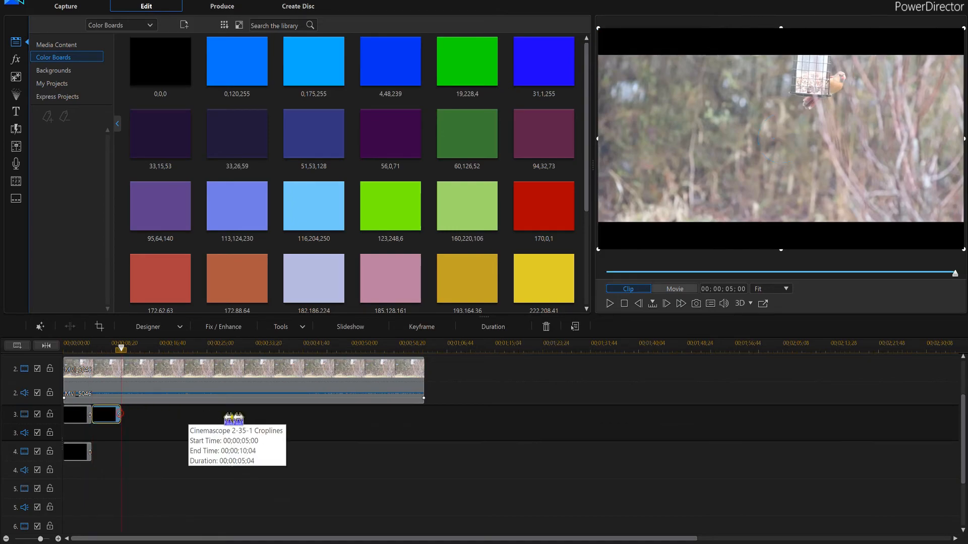
- Extend the Cinemascope croplines clip to the video's end and preview in Movie mode
left_click_drag(121, 414, 423, 414)
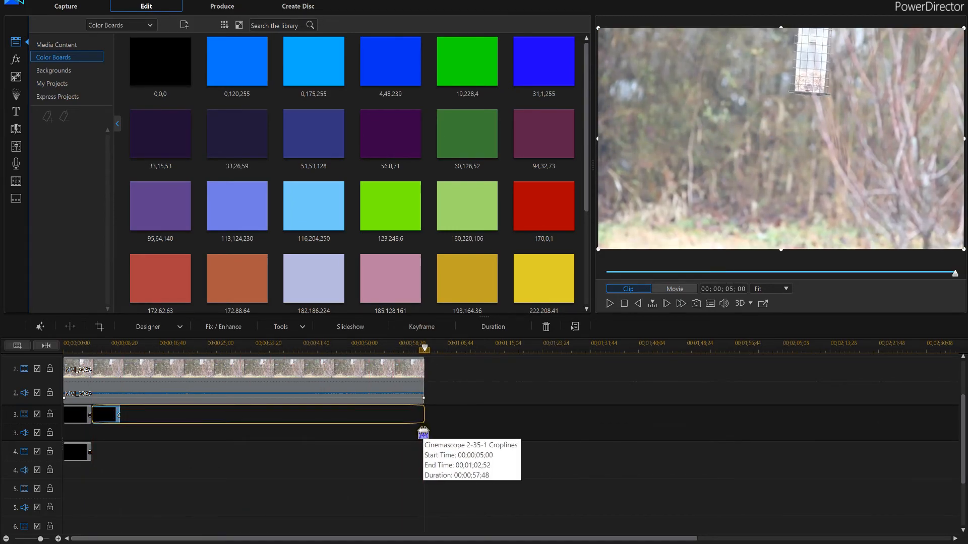
left_click(674, 288)
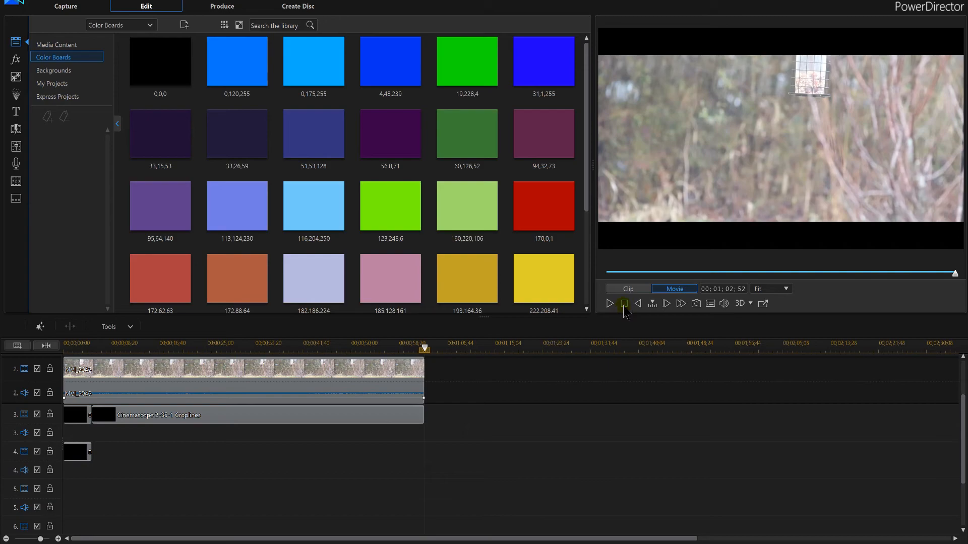
left_click(624, 303)
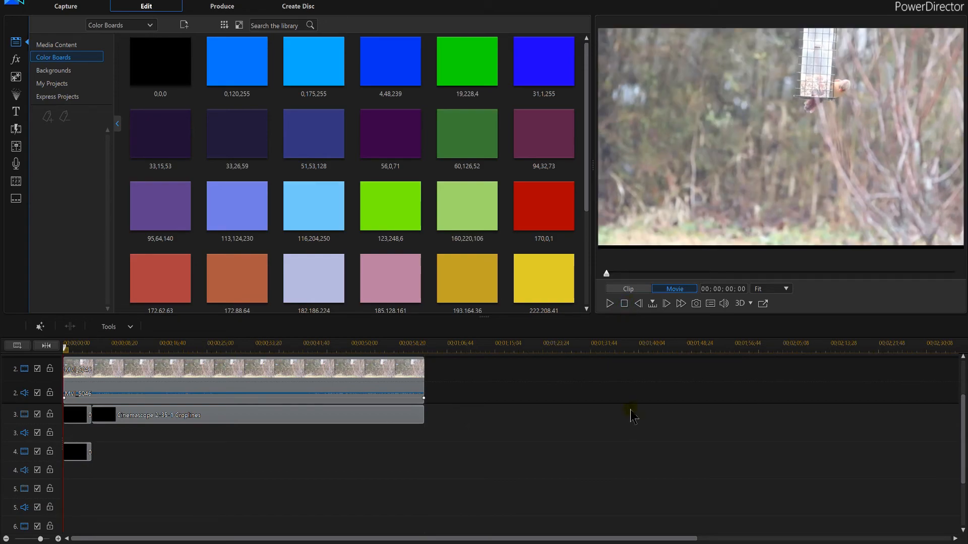
mouse_move(688, 210)
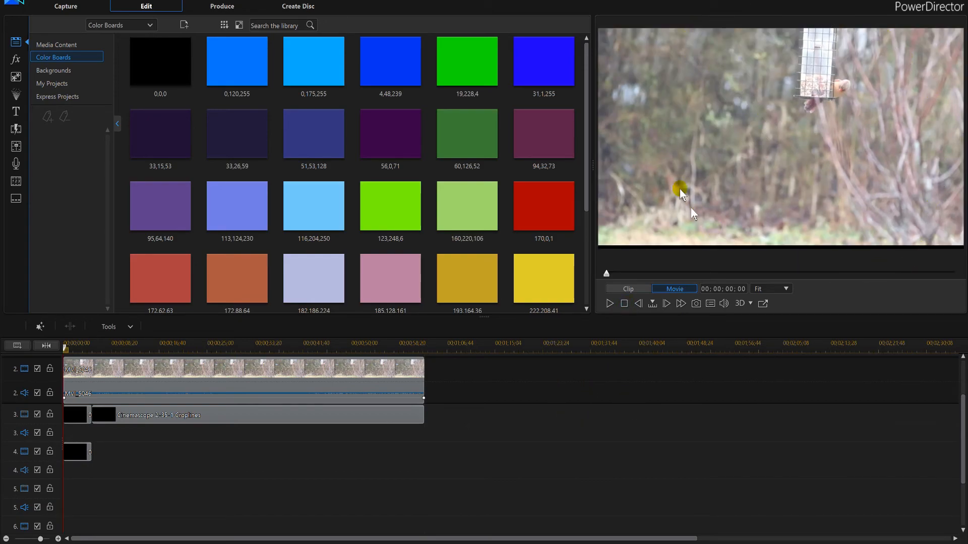
left_click(609, 303)
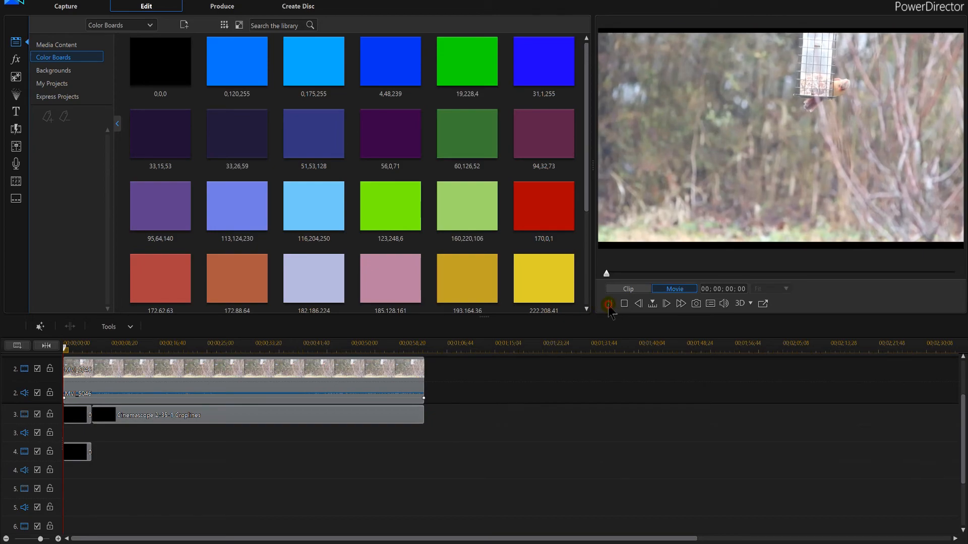
left_click(608, 303)
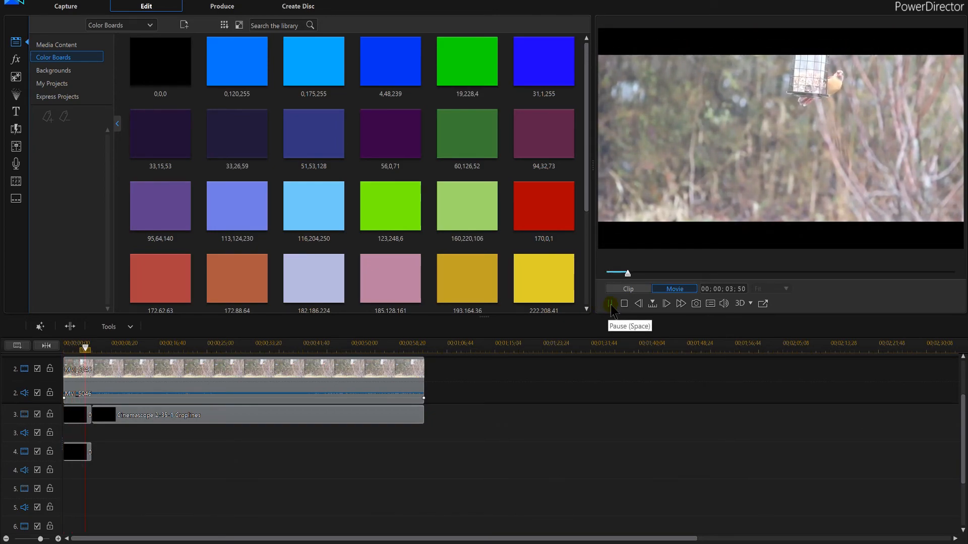
left_click(622, 303)
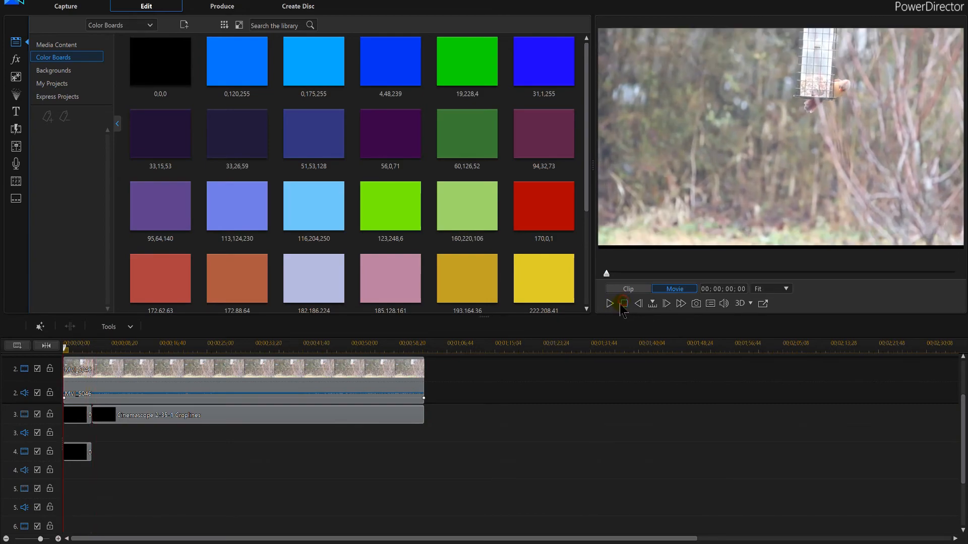
left_click(610, 303)
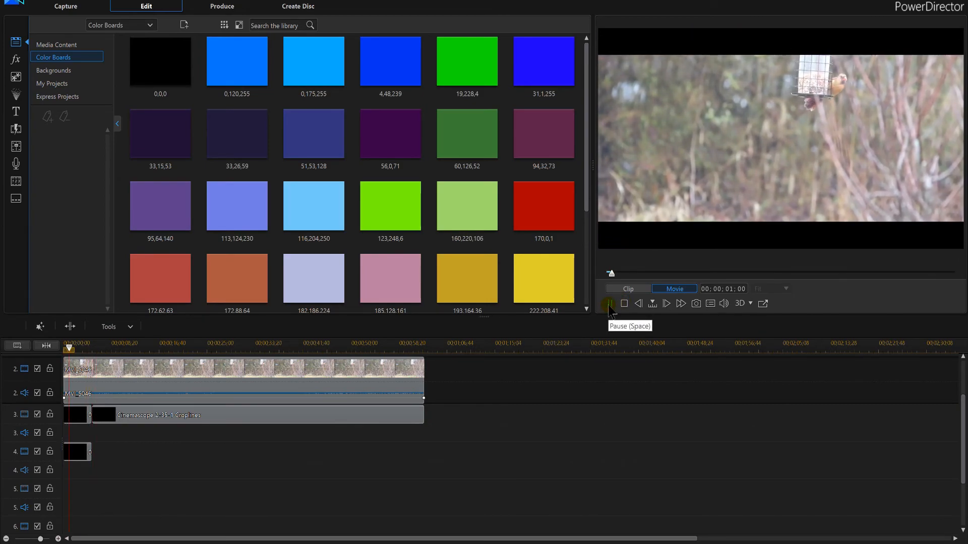
left_click(623, 303)
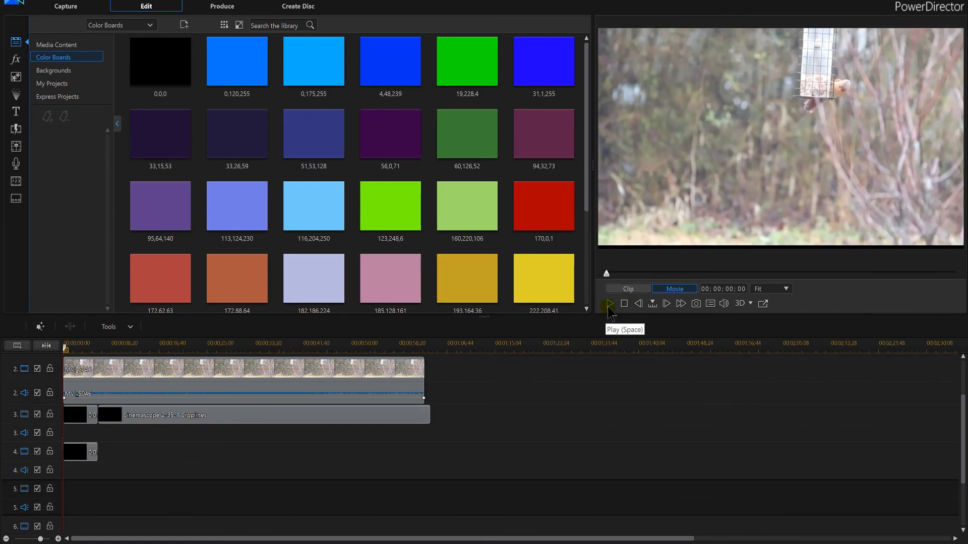
left_click(608, 303)
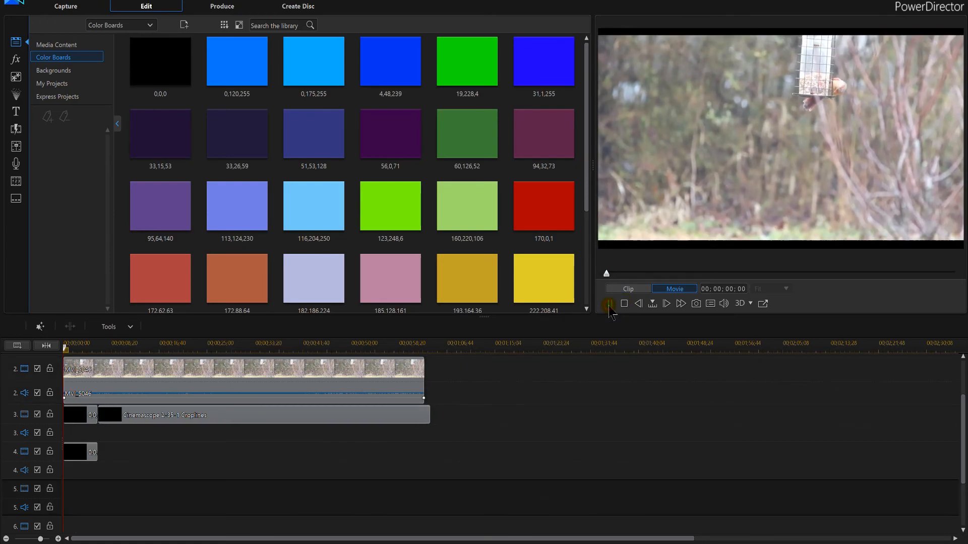